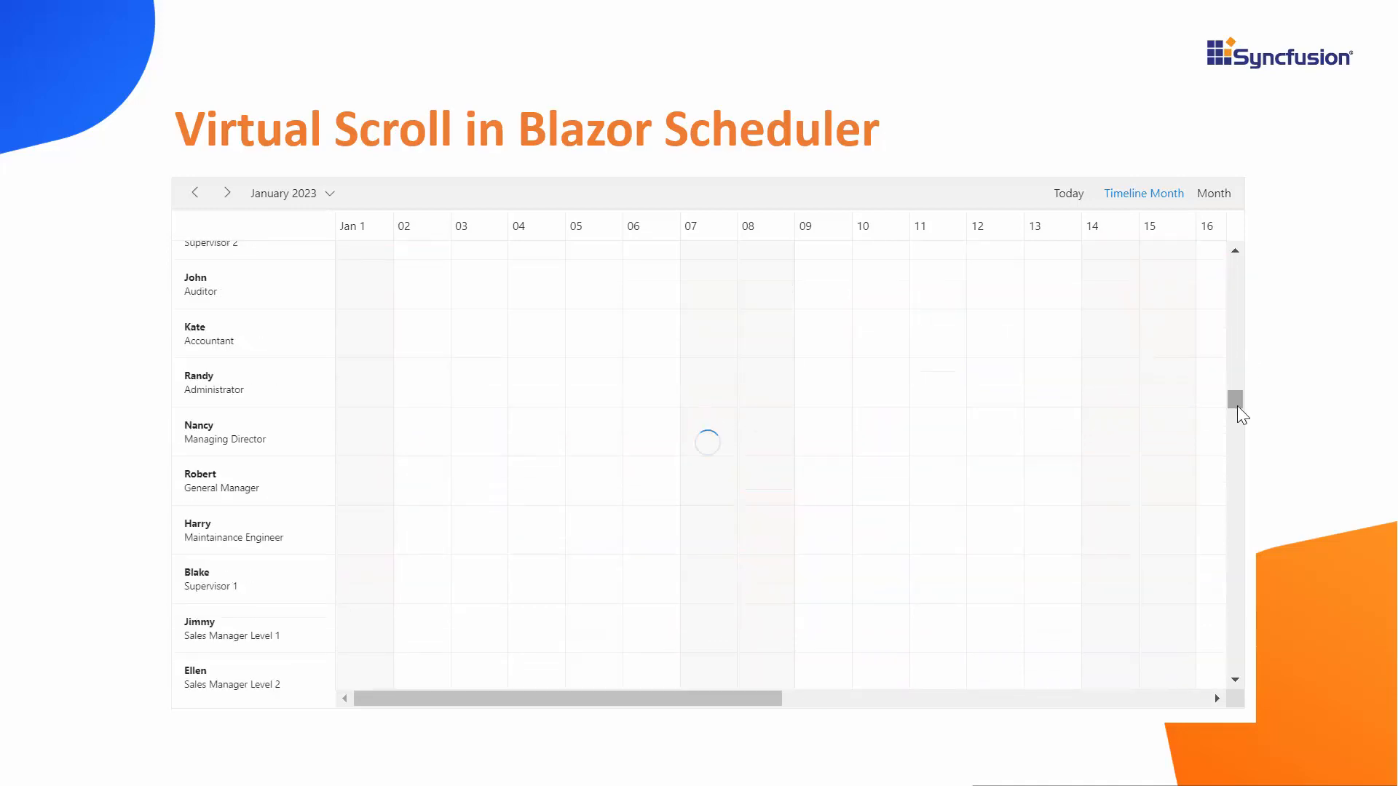
# - Review the timeline month SfSchedule markup and code in Index.razor, then run the app to preview
pyautogui.scroll(-3)
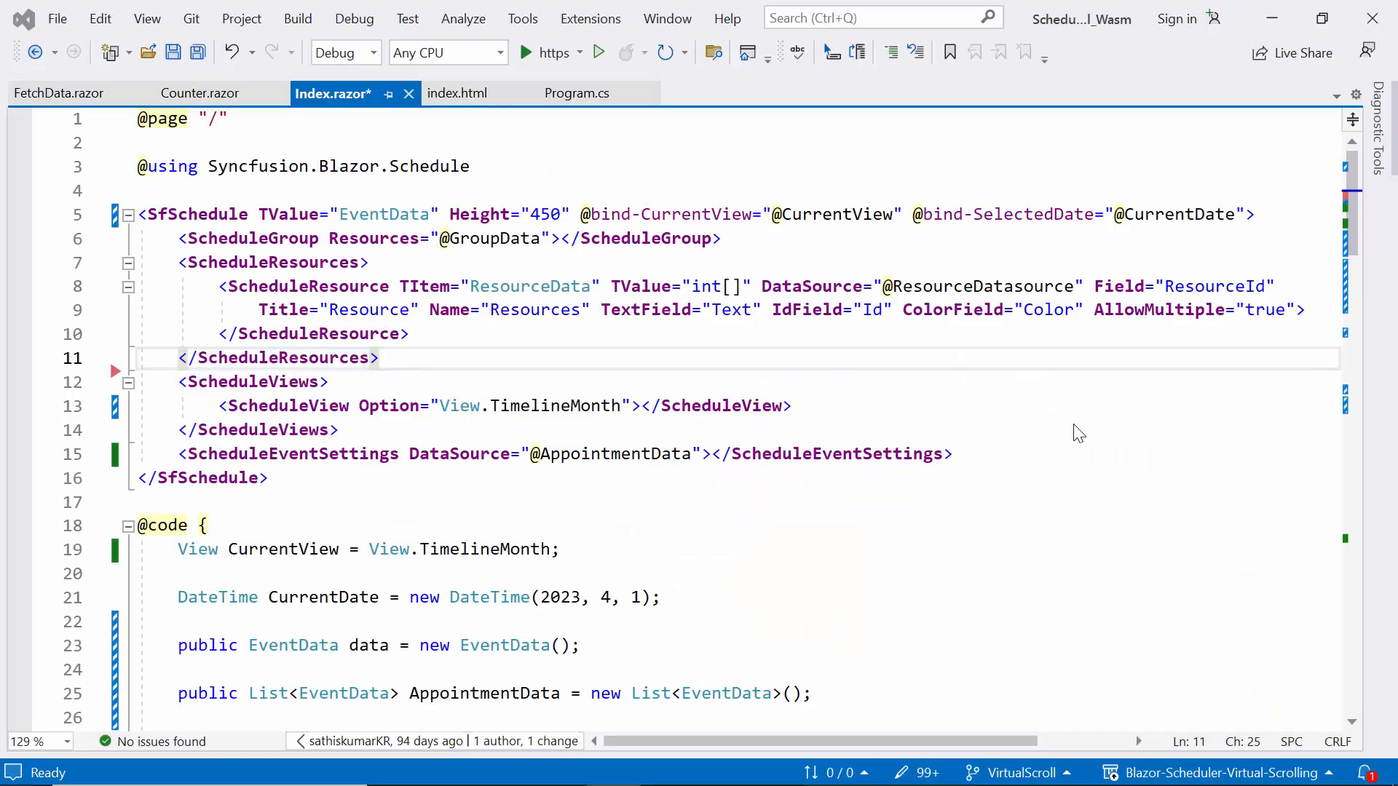
pyautogui.moveTo(1074, 423)
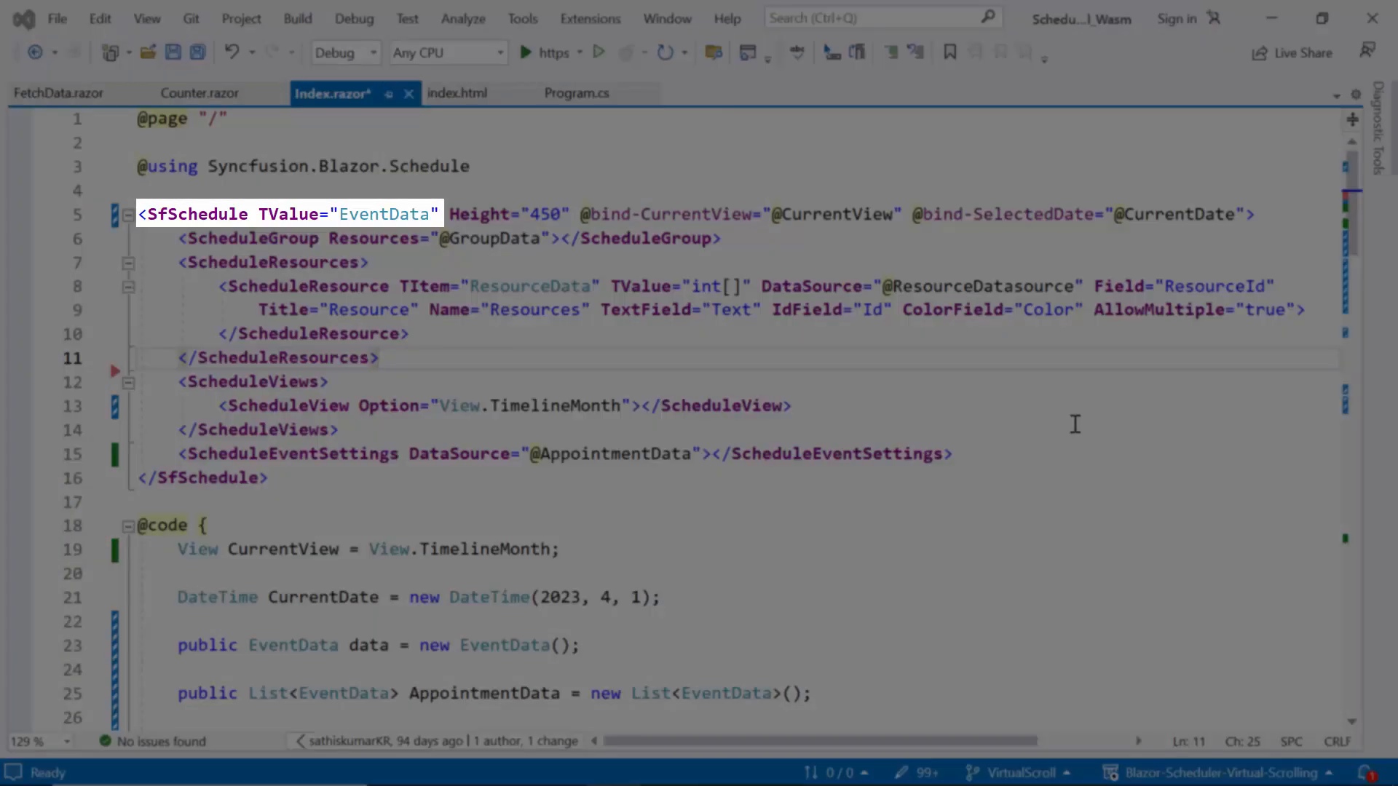
pyautogui.moveTo(385, 215)
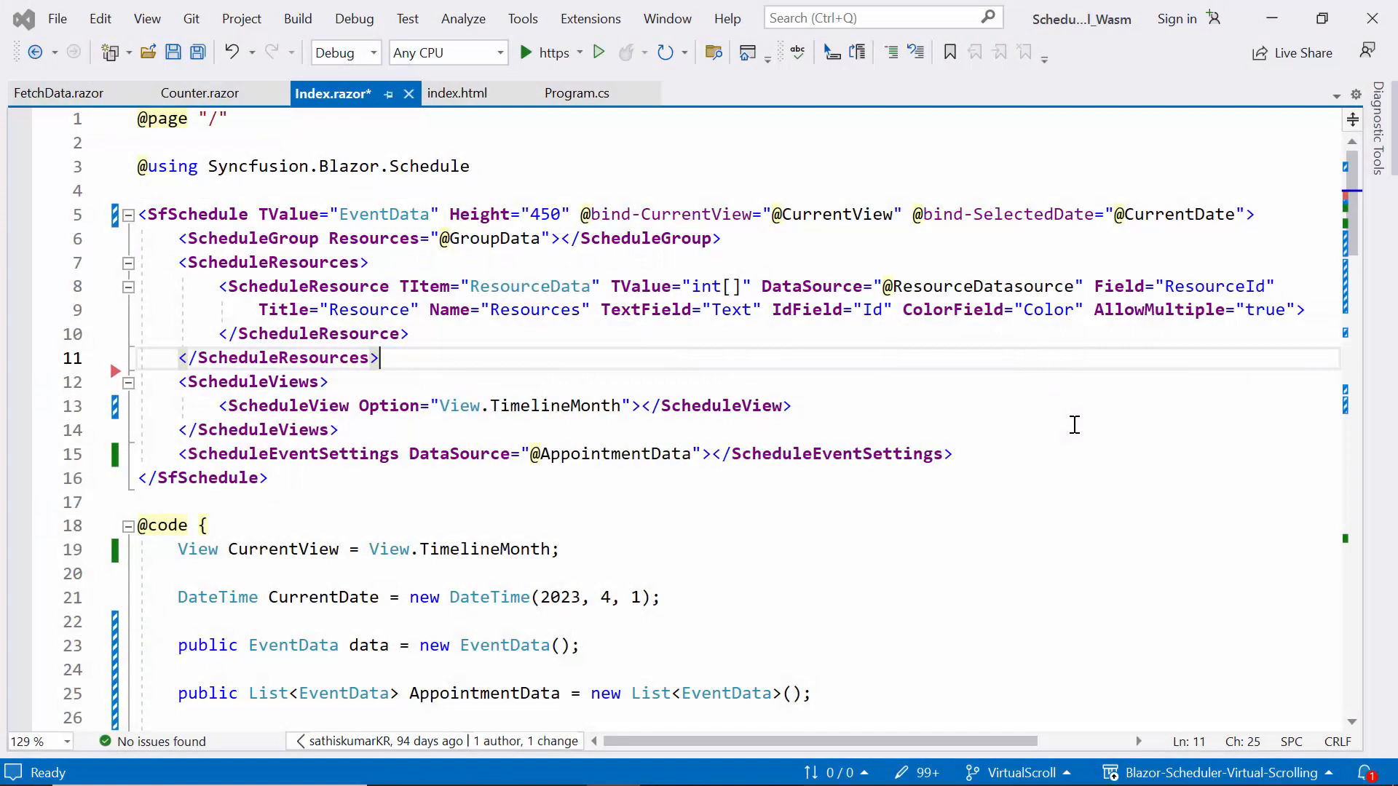
pyautogui.scroll(-3)
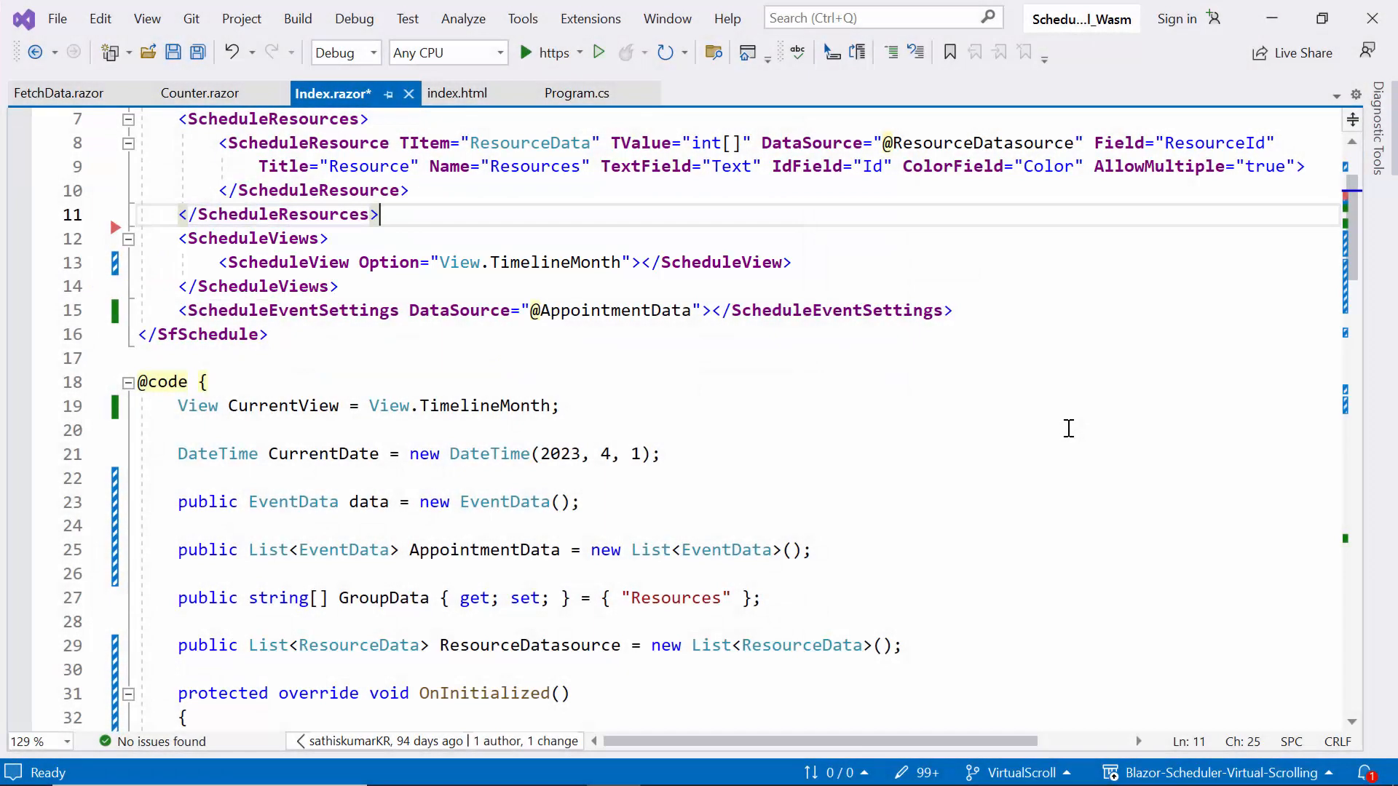
pyautogui.scroll(-3)
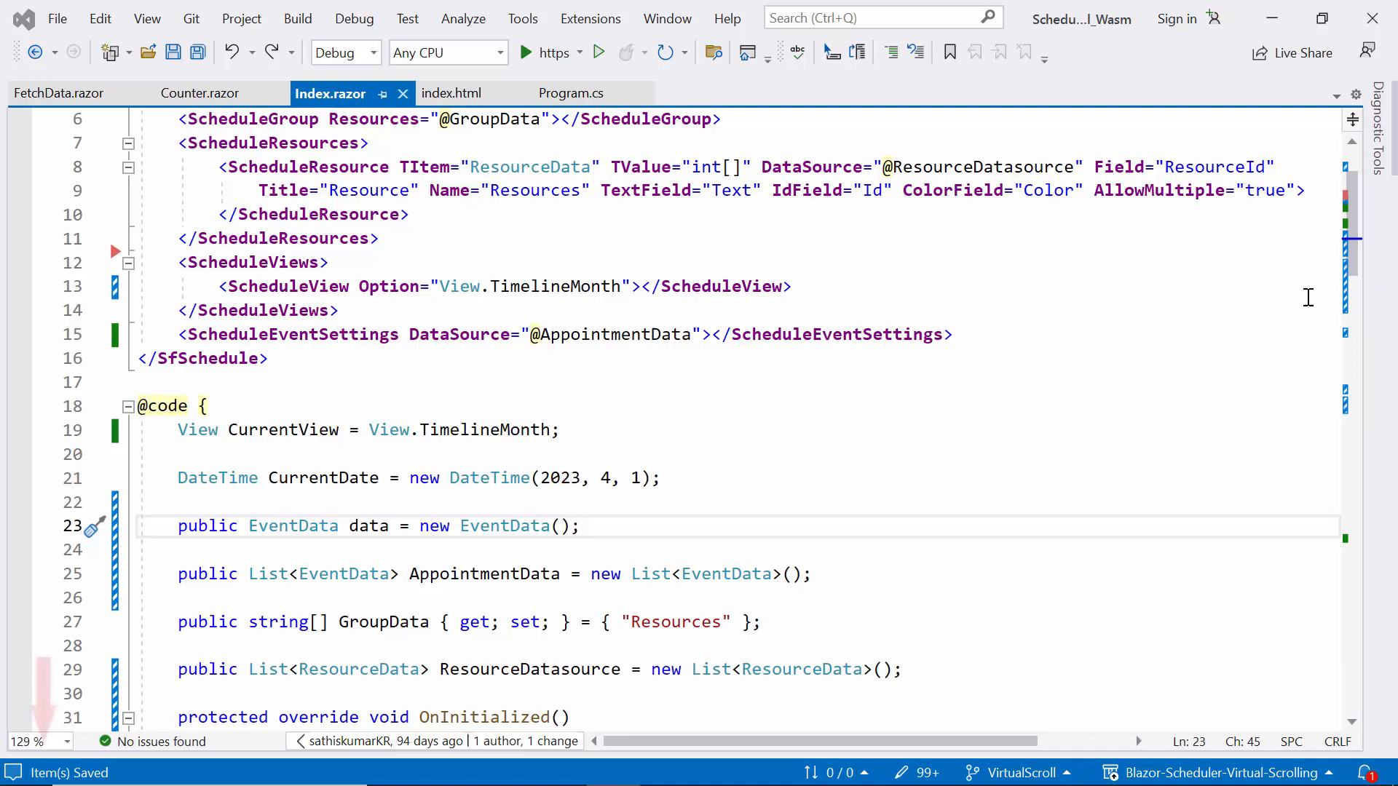
pyautogui.click(575, 525)
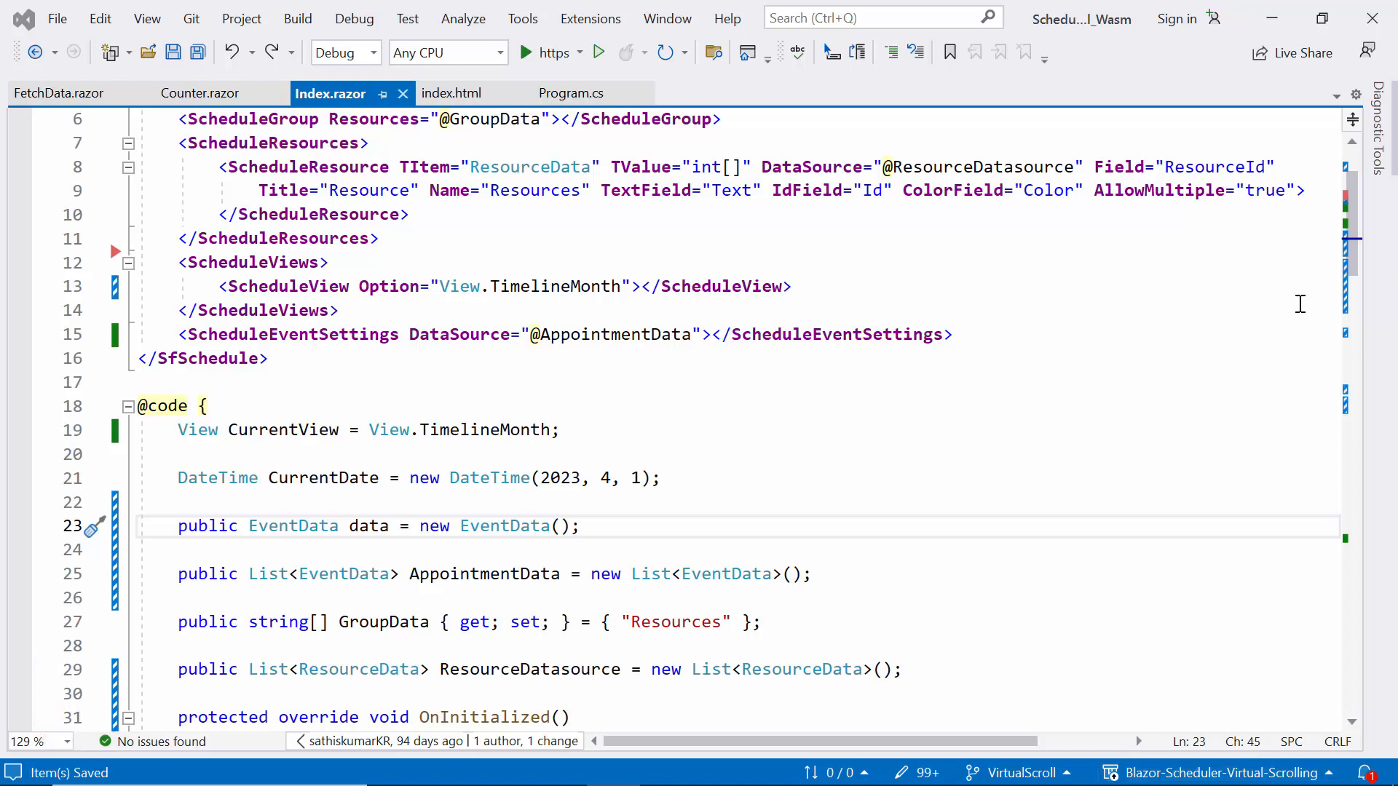
pyautogui.click(525, 52)
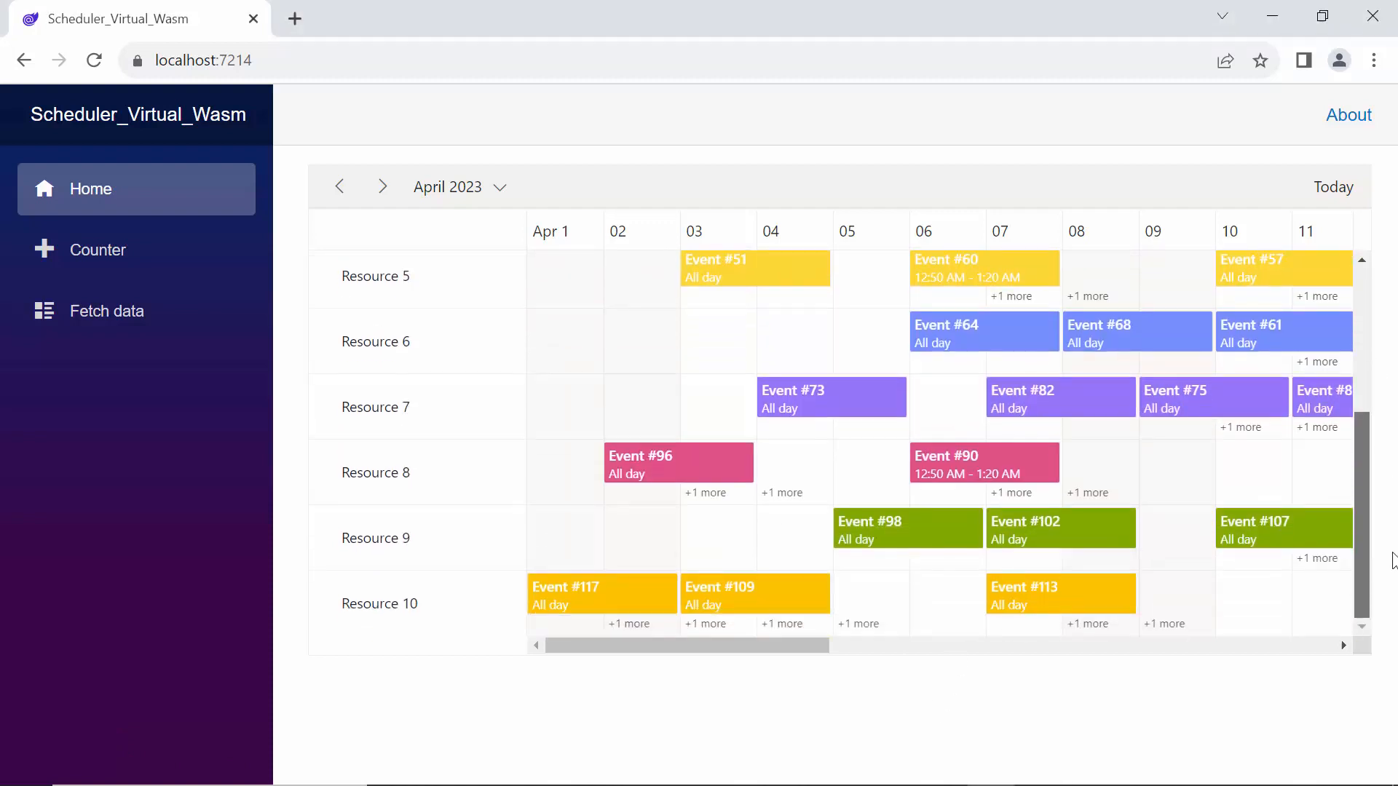
pyautogui.scroll(3)
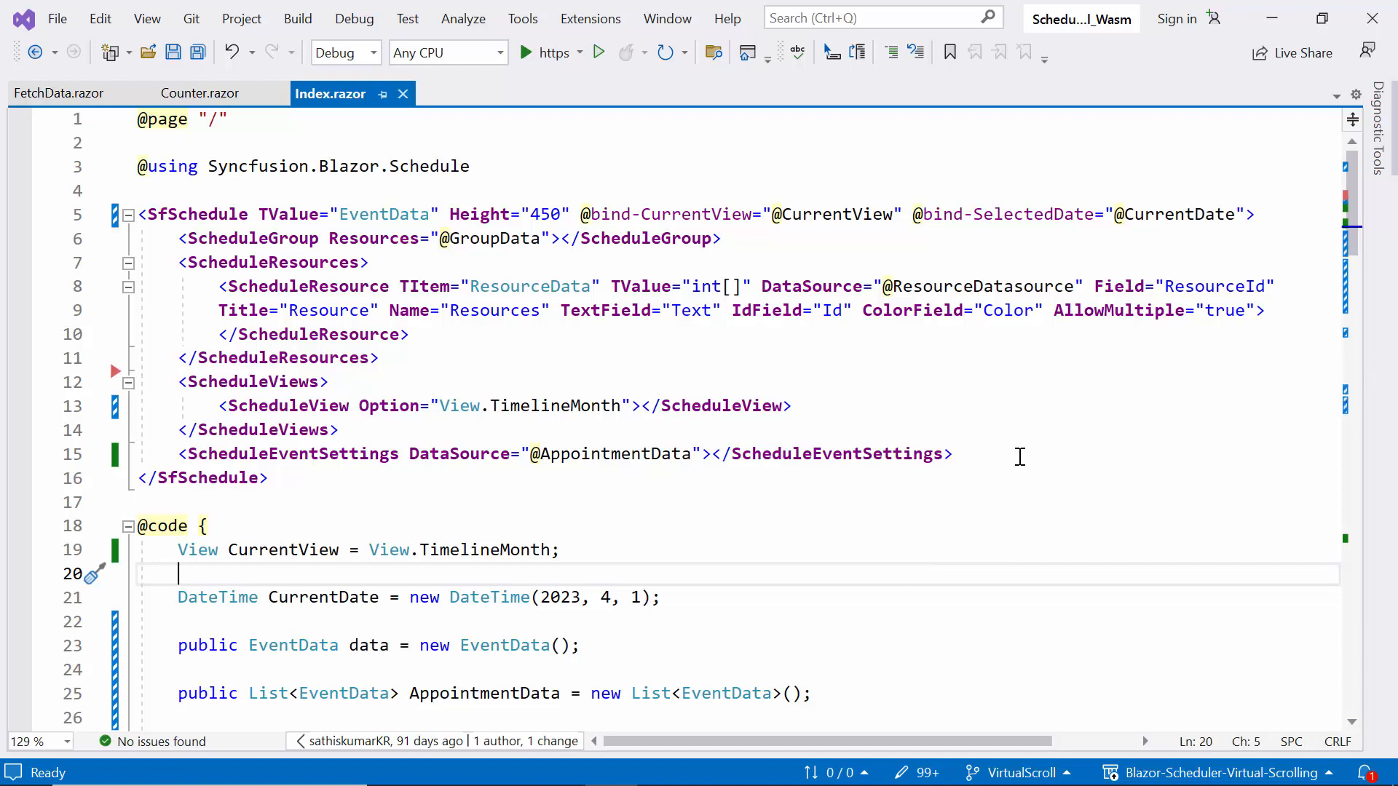
# - Raise both resource and event loop limits to 300 and start adding AllowVirtualScrolling to TimelineMonth
pyautogui.scroll(-3)
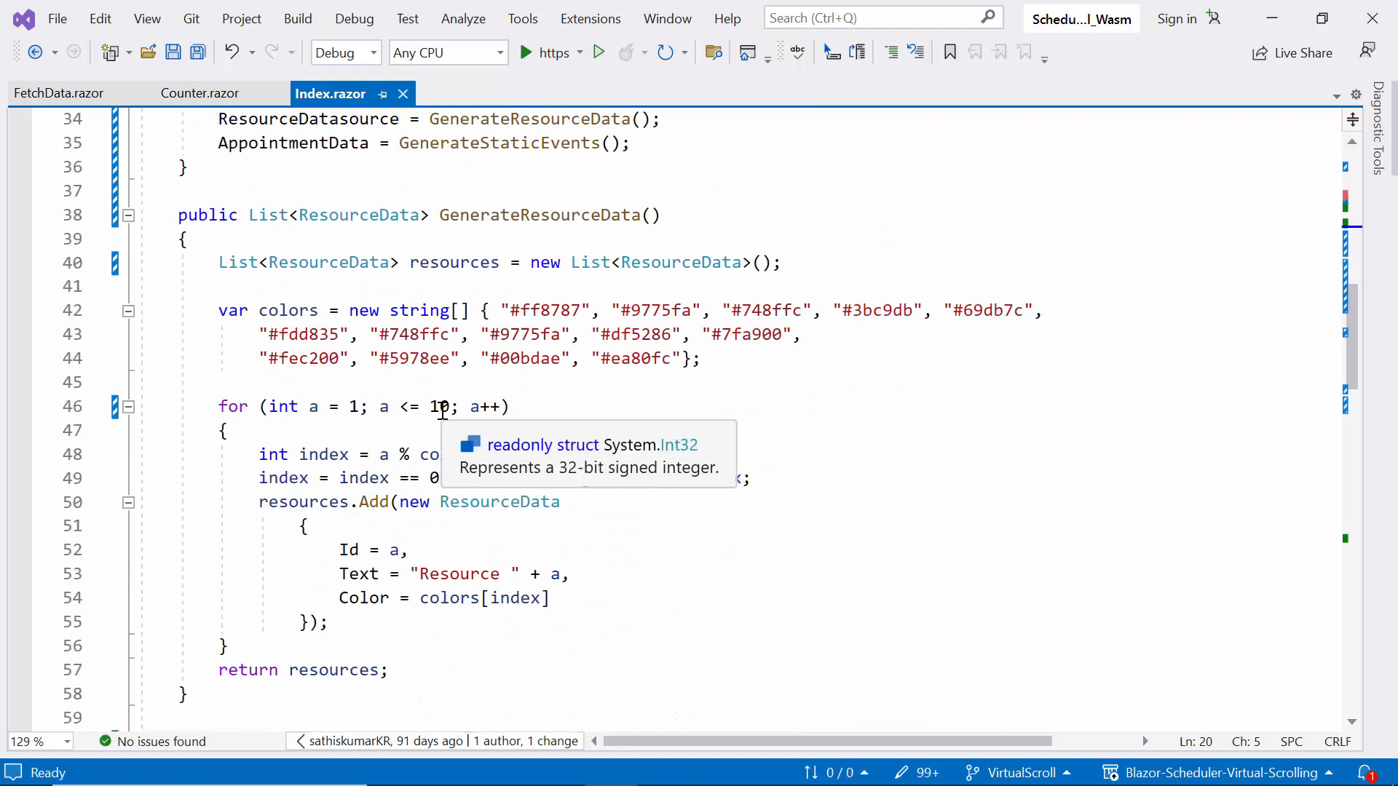
pyautogui.write('300')
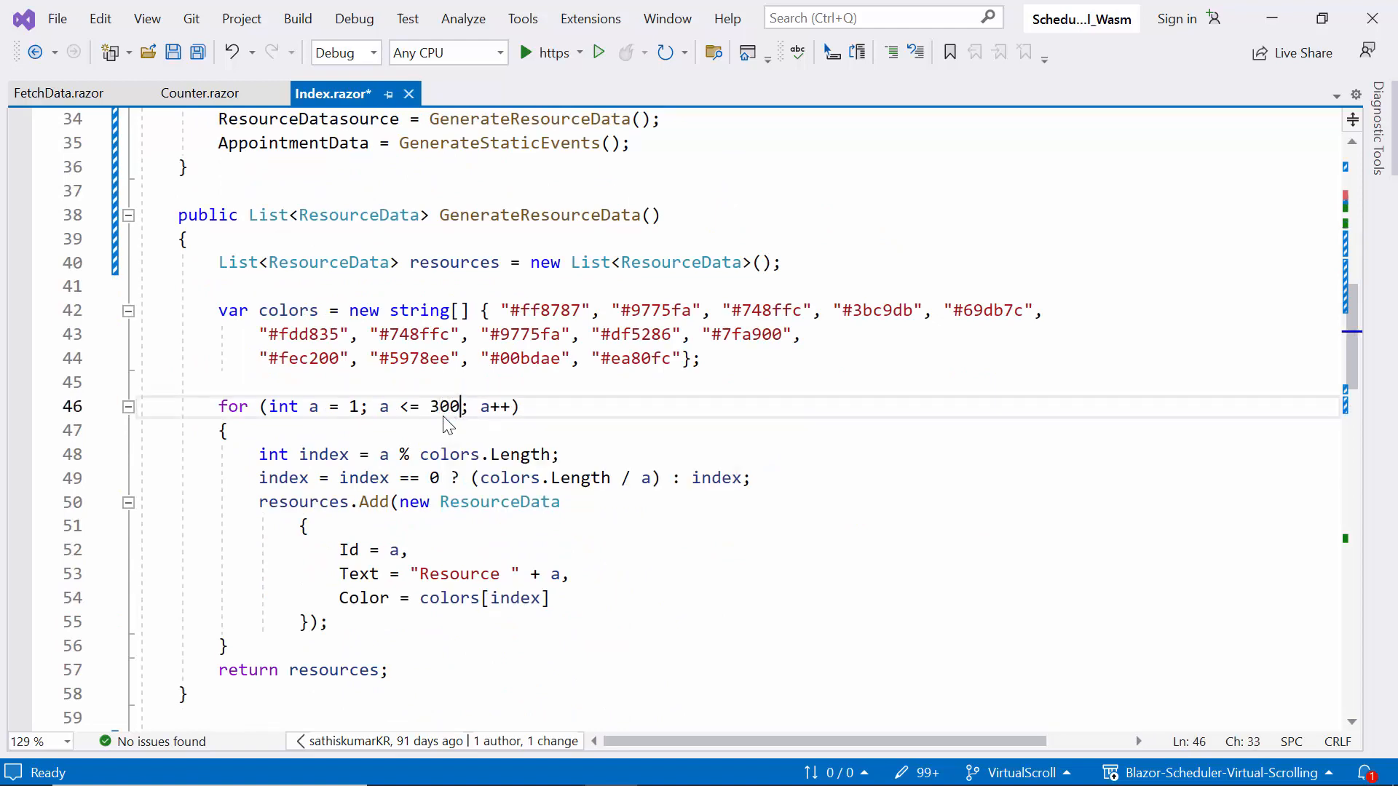
pyautogui.moveTo(606, 422)
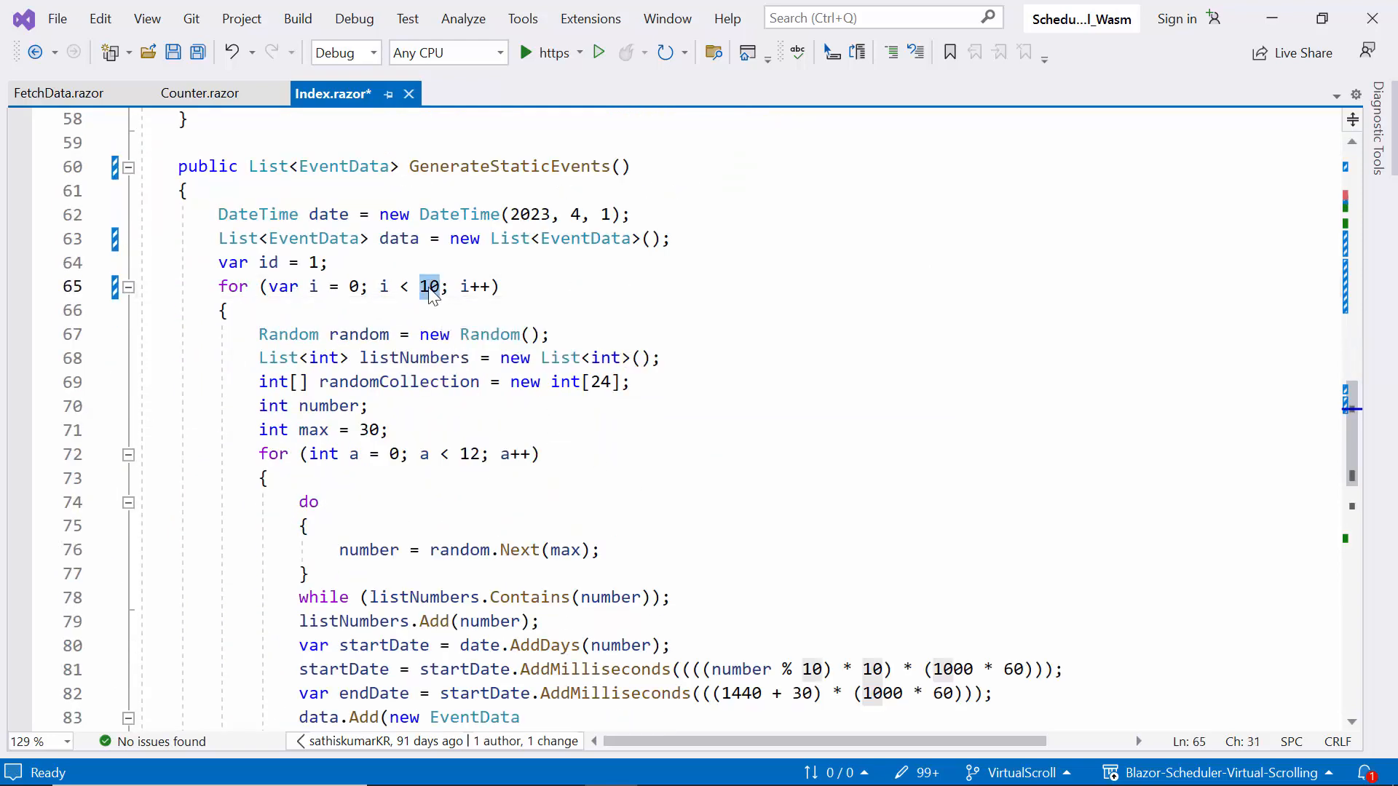
pyautogui.write('300')
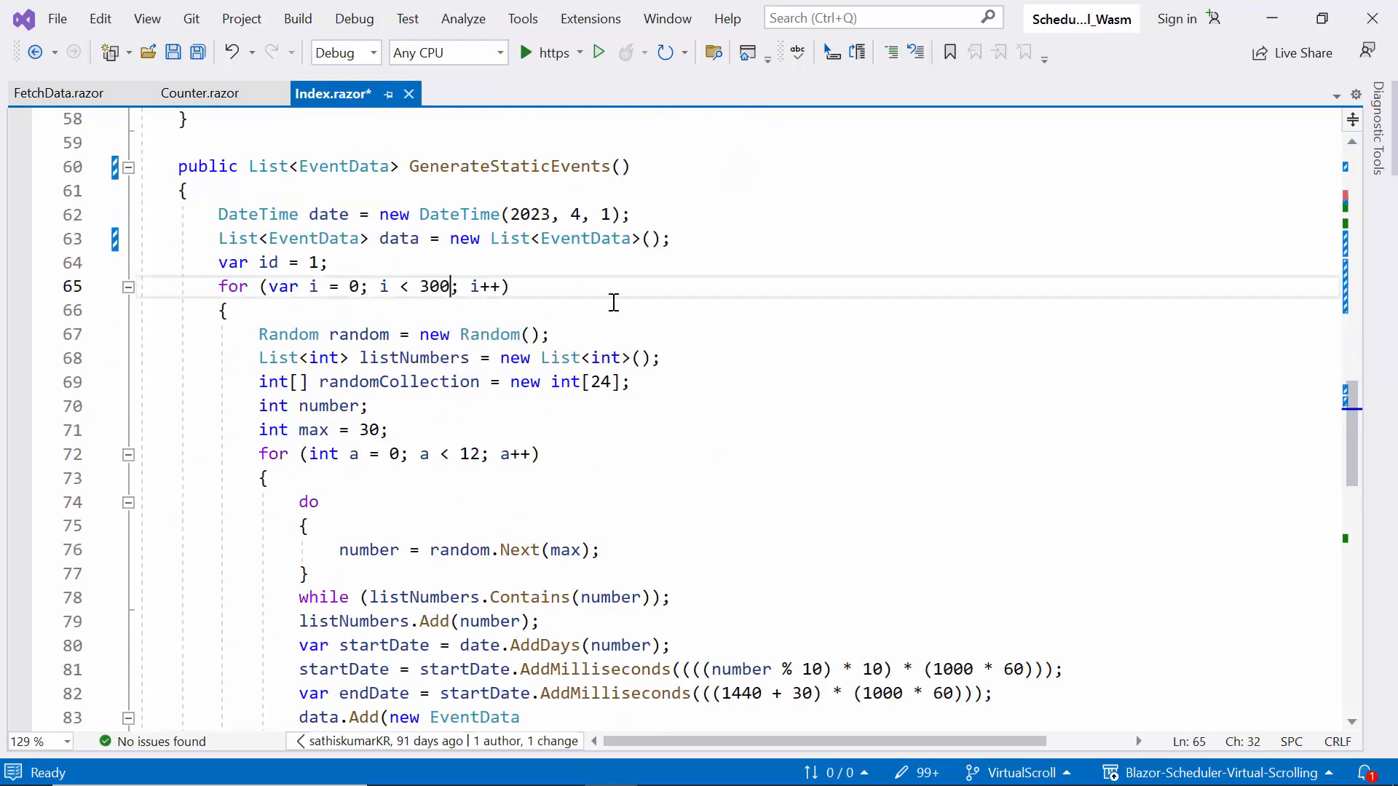
pyautogui.click(226, 310)
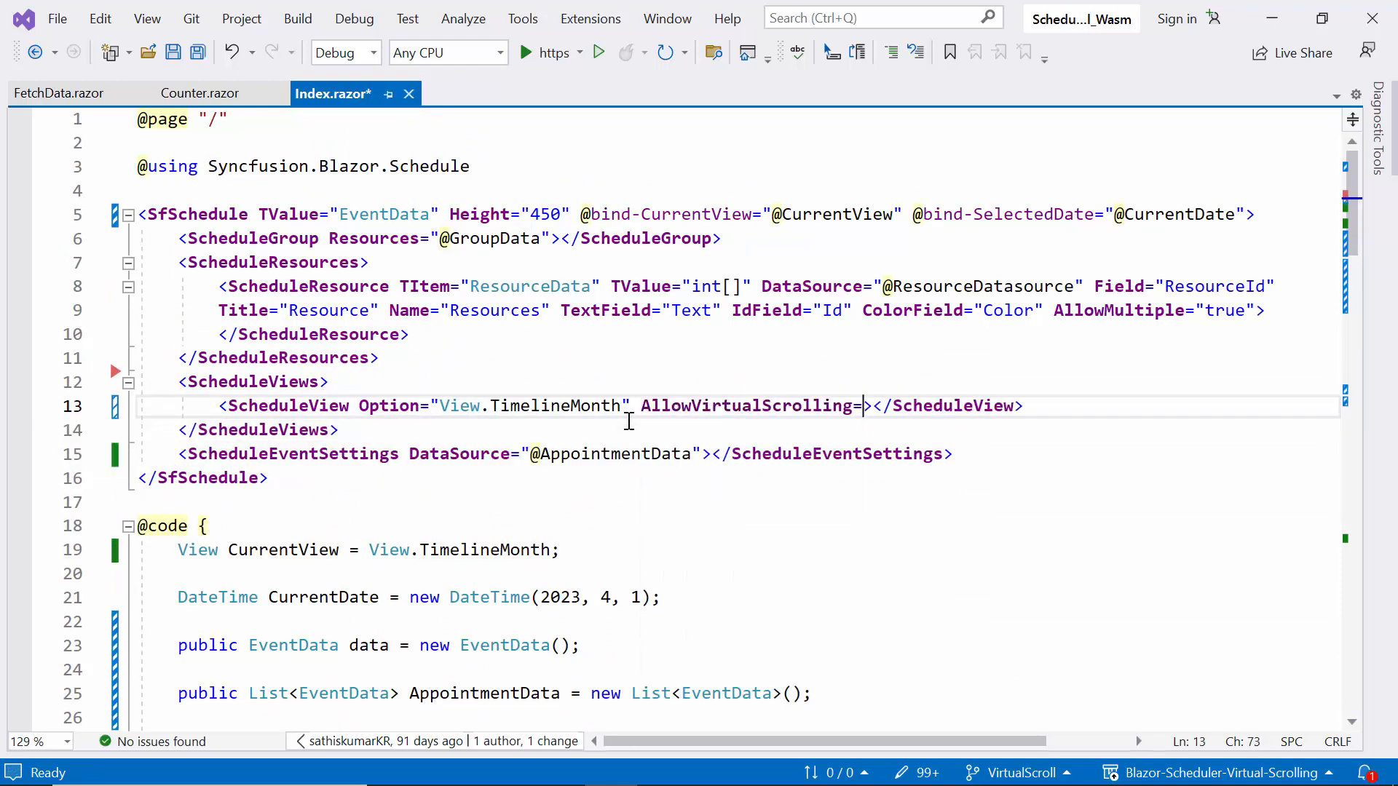
pyautogui.write('tr')
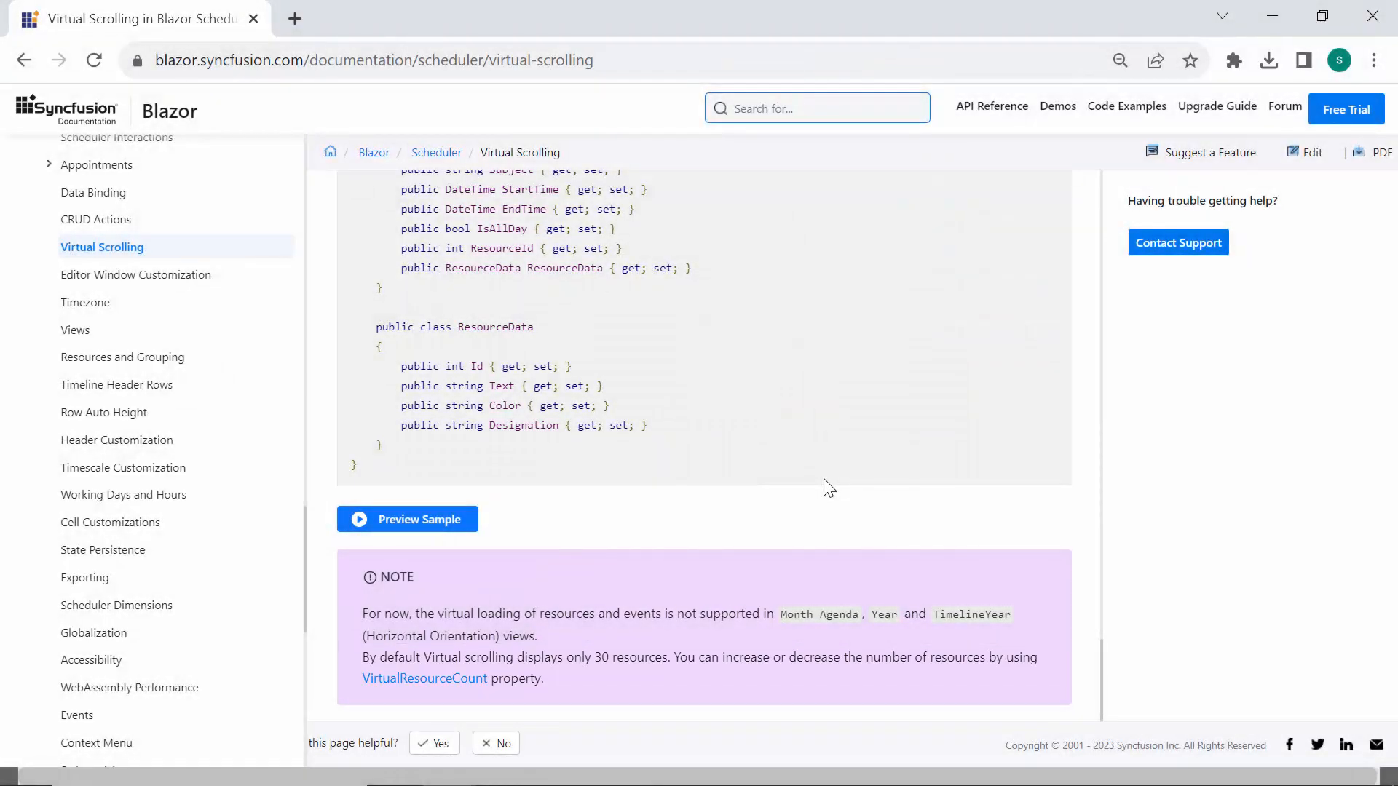
pyautogui.click(424, 679)
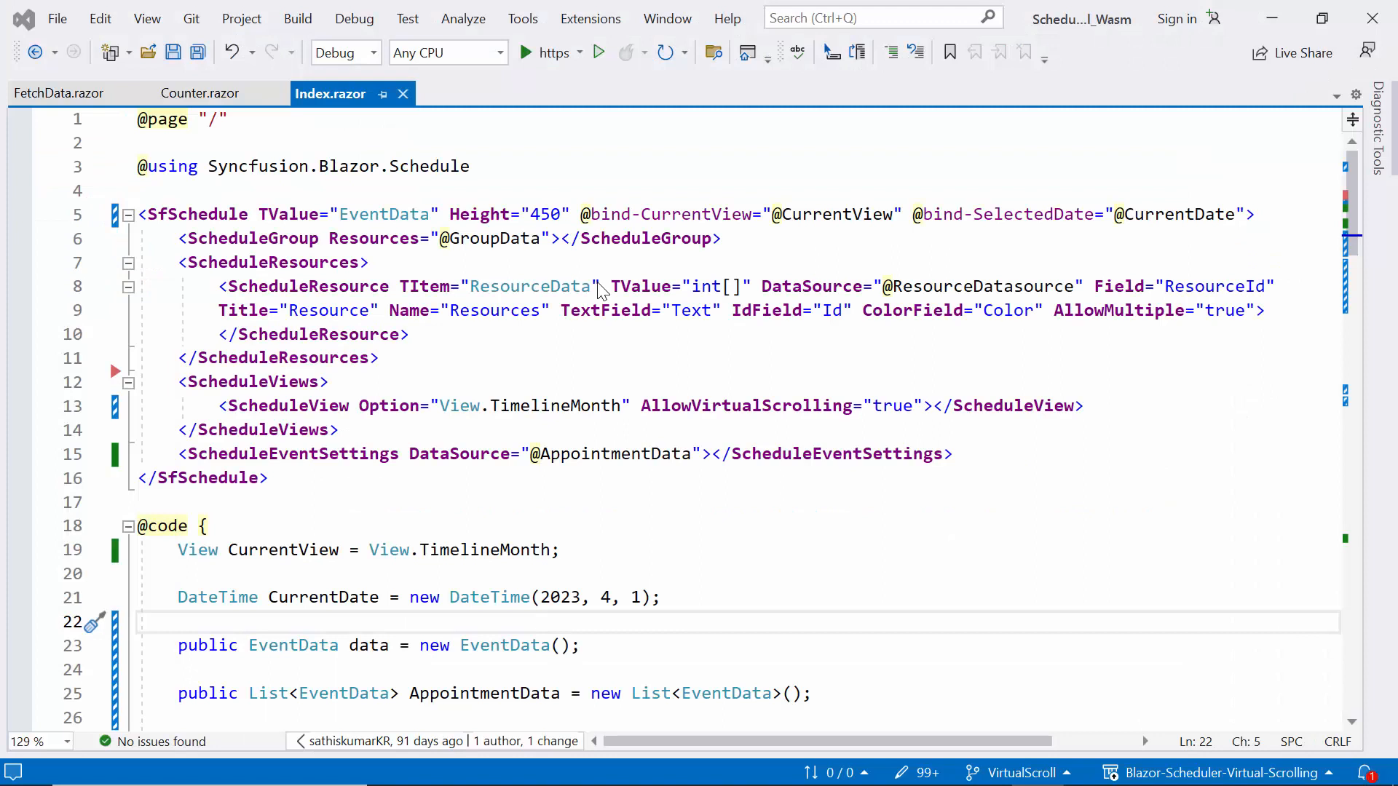
# - Run the rebuilt app to check virtual scrolling on the timeline month view
pyautogui.click(527, 52)
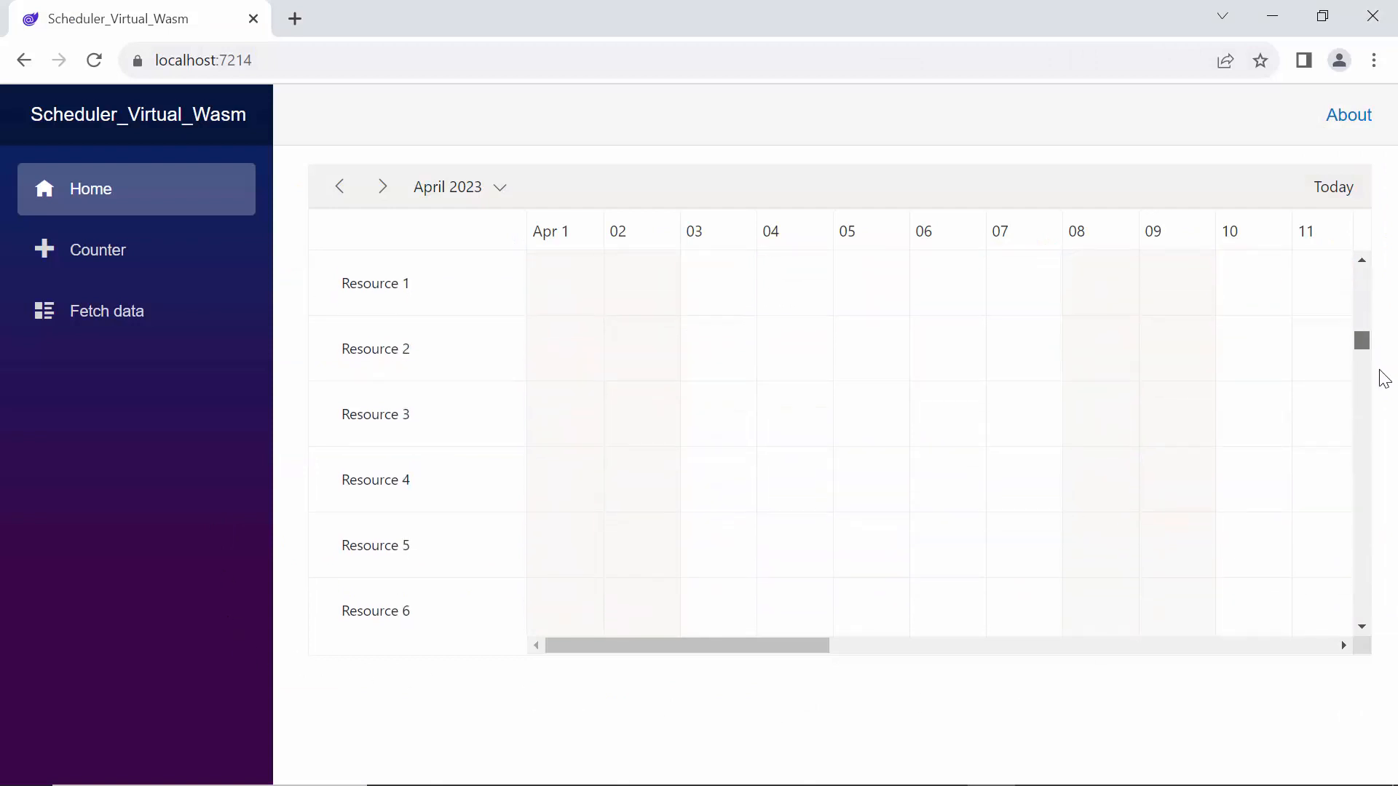
pyautogui.scroll(-3)
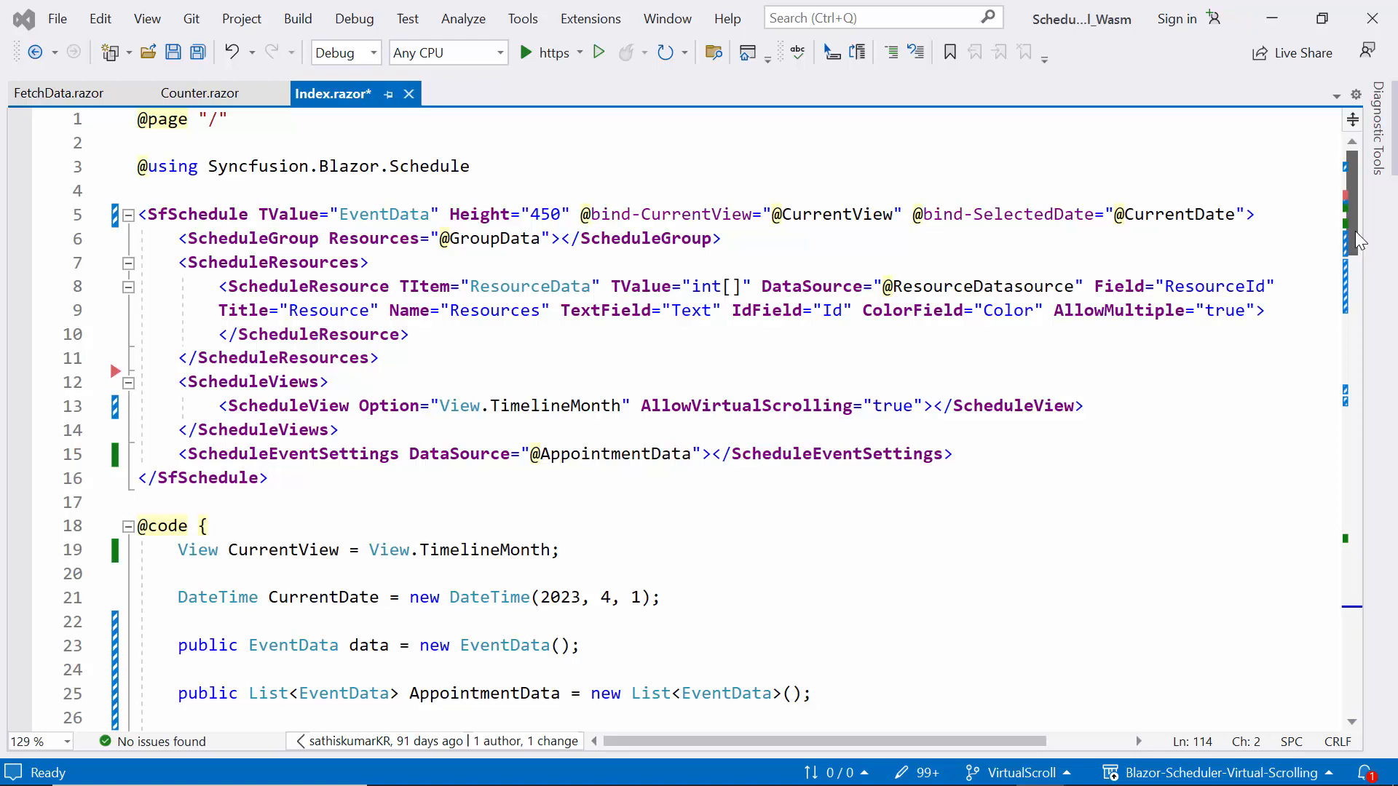
# - Declare a designation array of Developer, Lead, Product Manager, QA and Newbie in GenerateResourceData
pyautogui.scroll(-3)
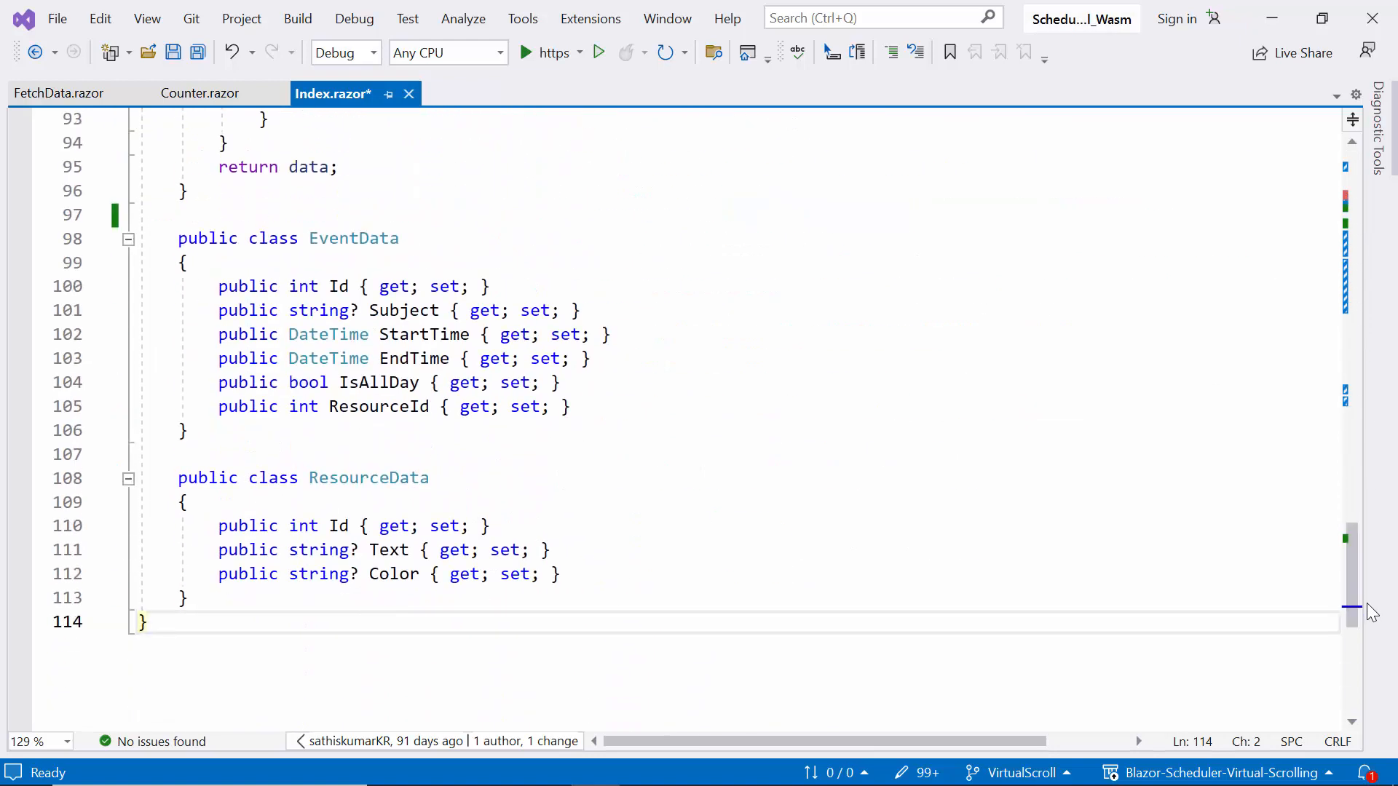
pyautogui.write('pu')
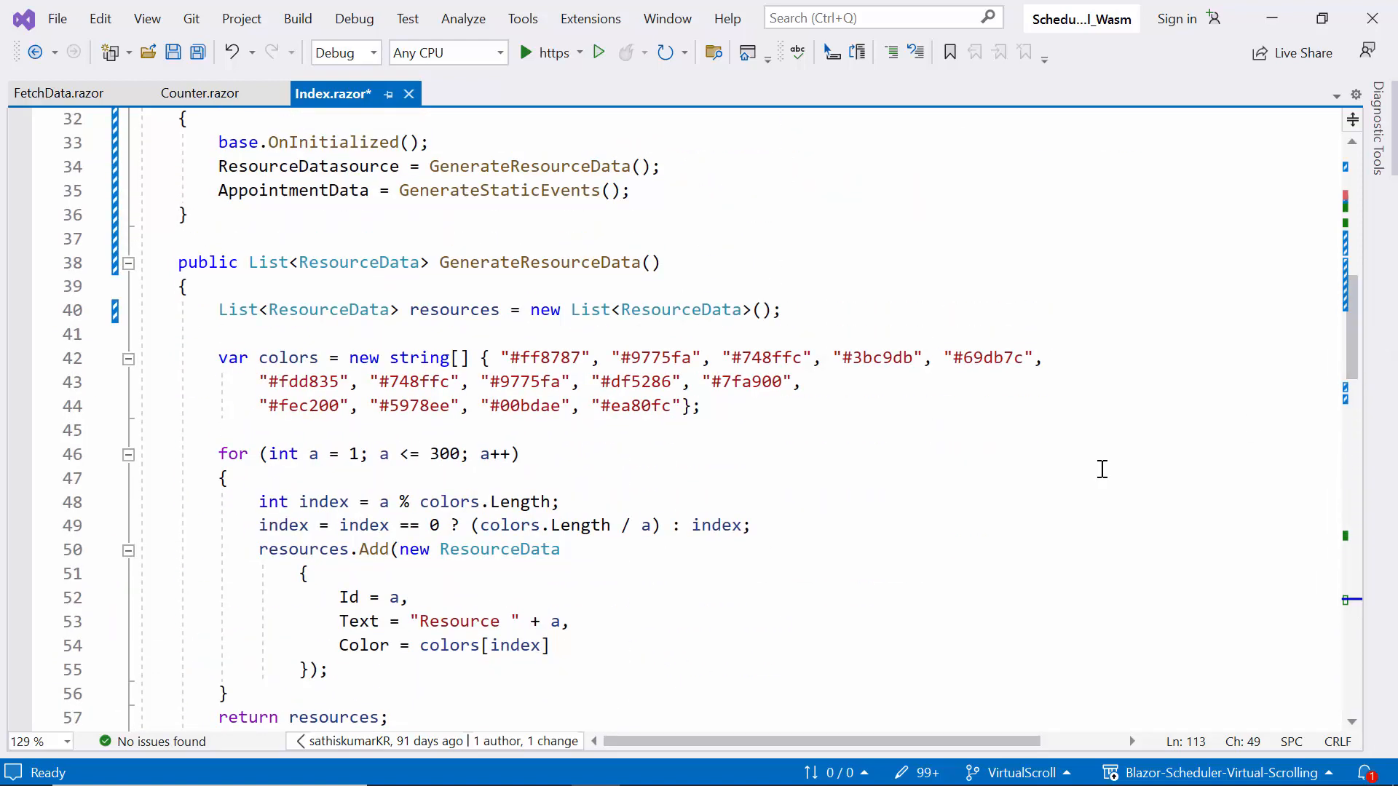
pyautogui.write('var')
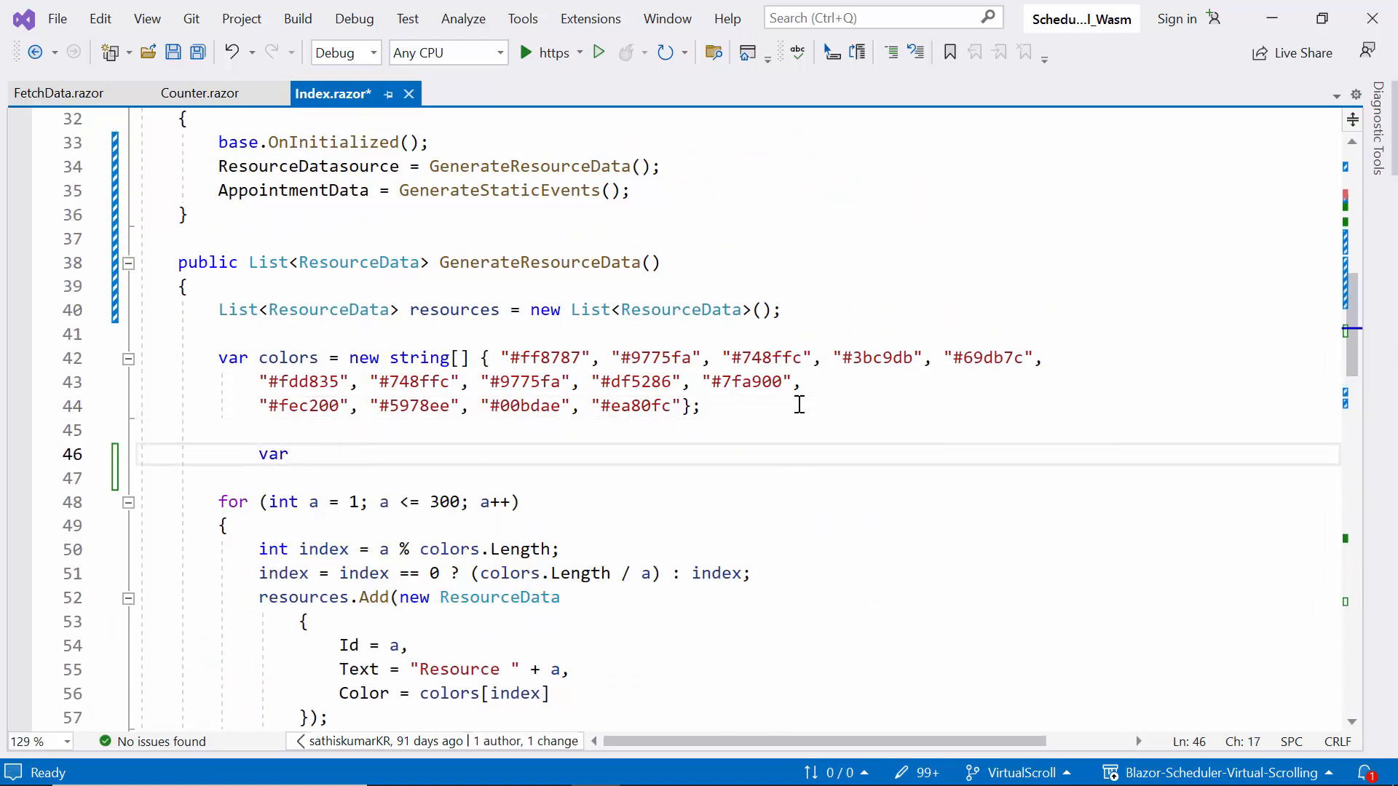
pyautogui.write('designation = new')
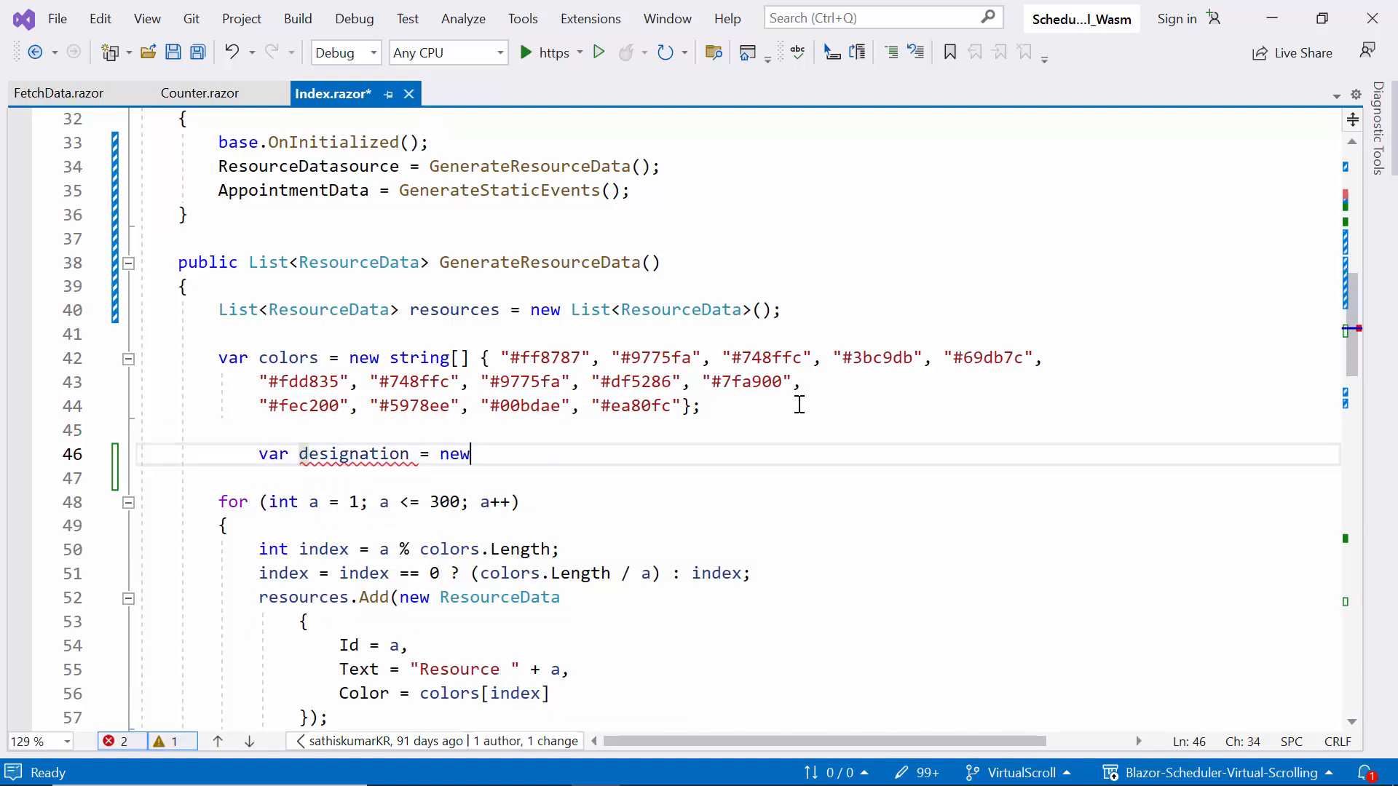
pyautogui.write('string[] { "Developer", "Lead", "Product Manager", "QA", "Newbie" };')
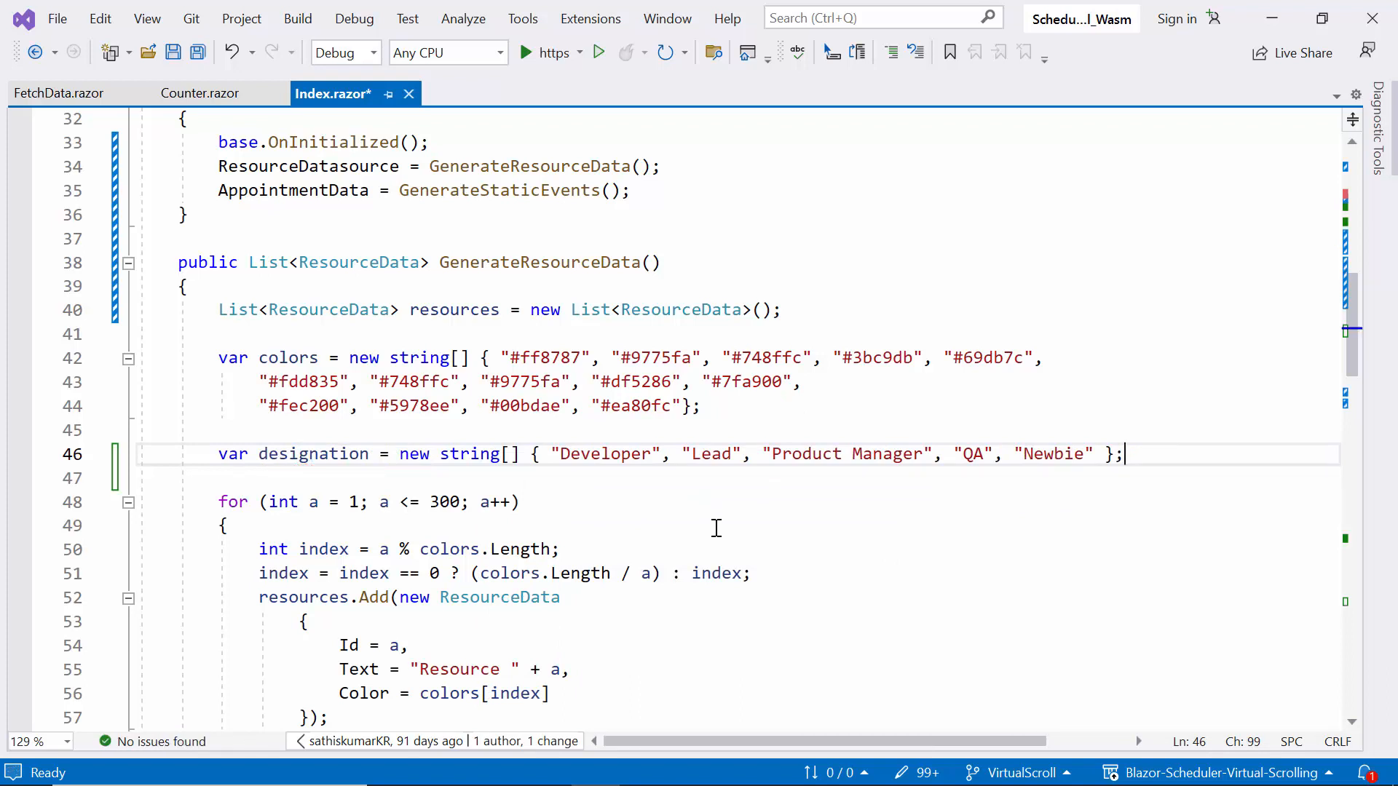
pyautogui.scroll(-3)
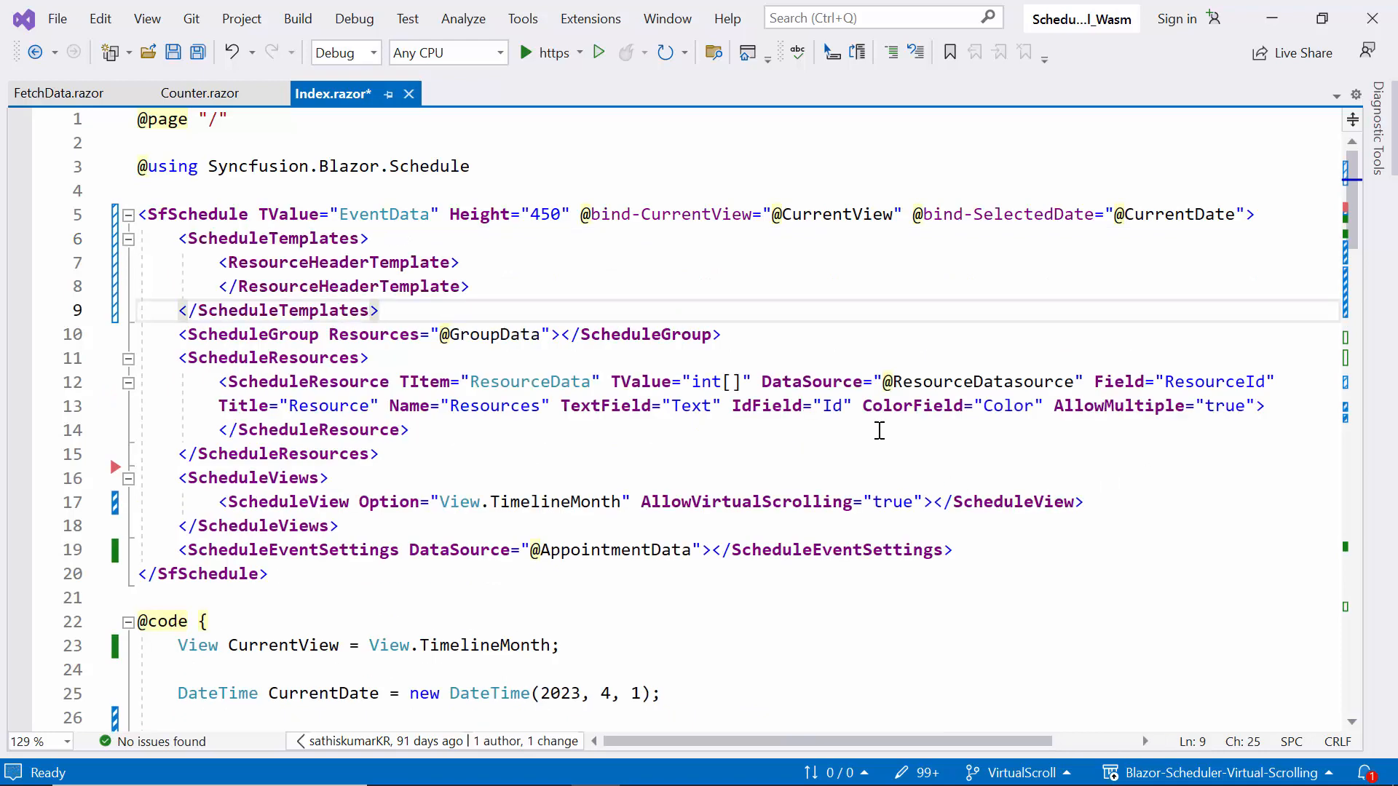
pyautogui.moveTo(508, 273)
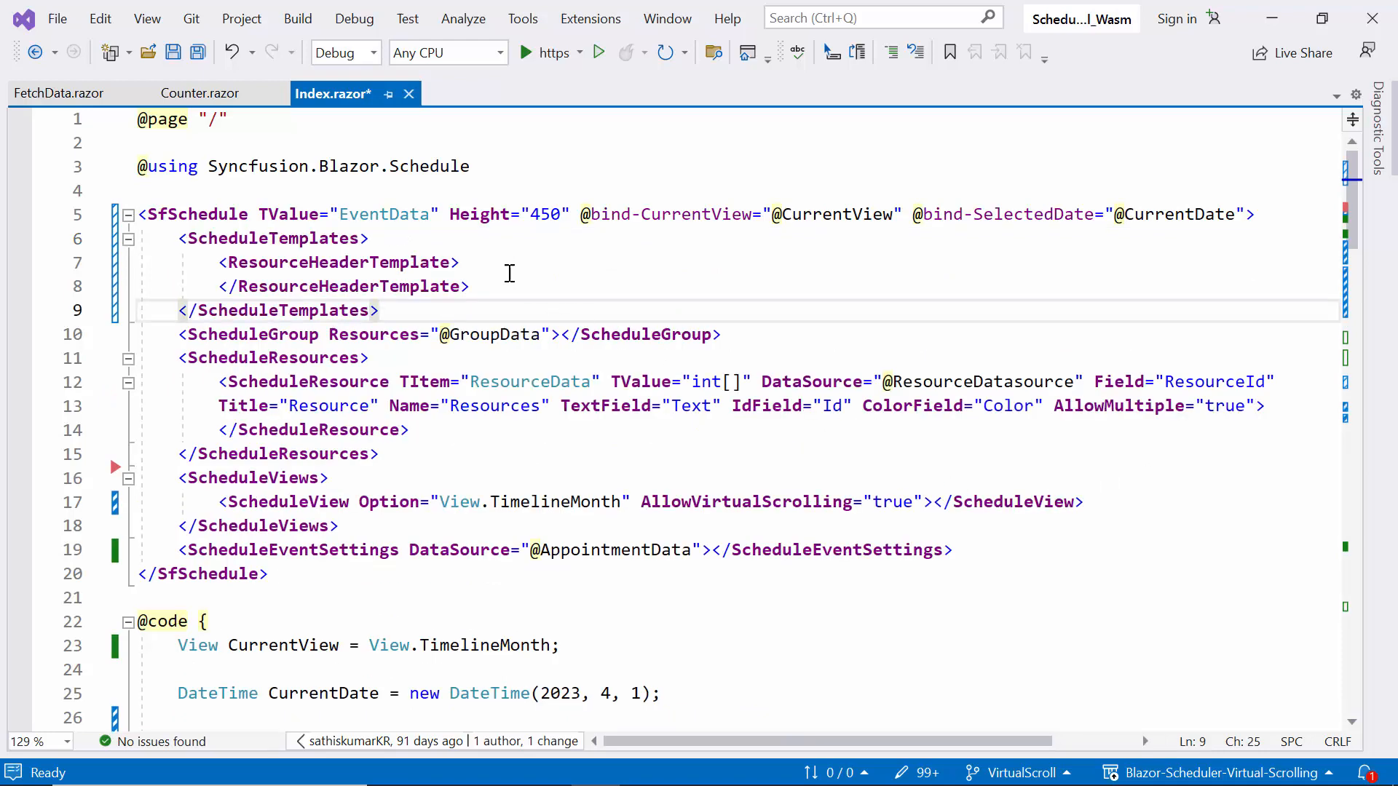
# - Add a 'template-wrap' resource header template with name and designation, then run the app
pyautogui.write("<div class='template-wrap'>")
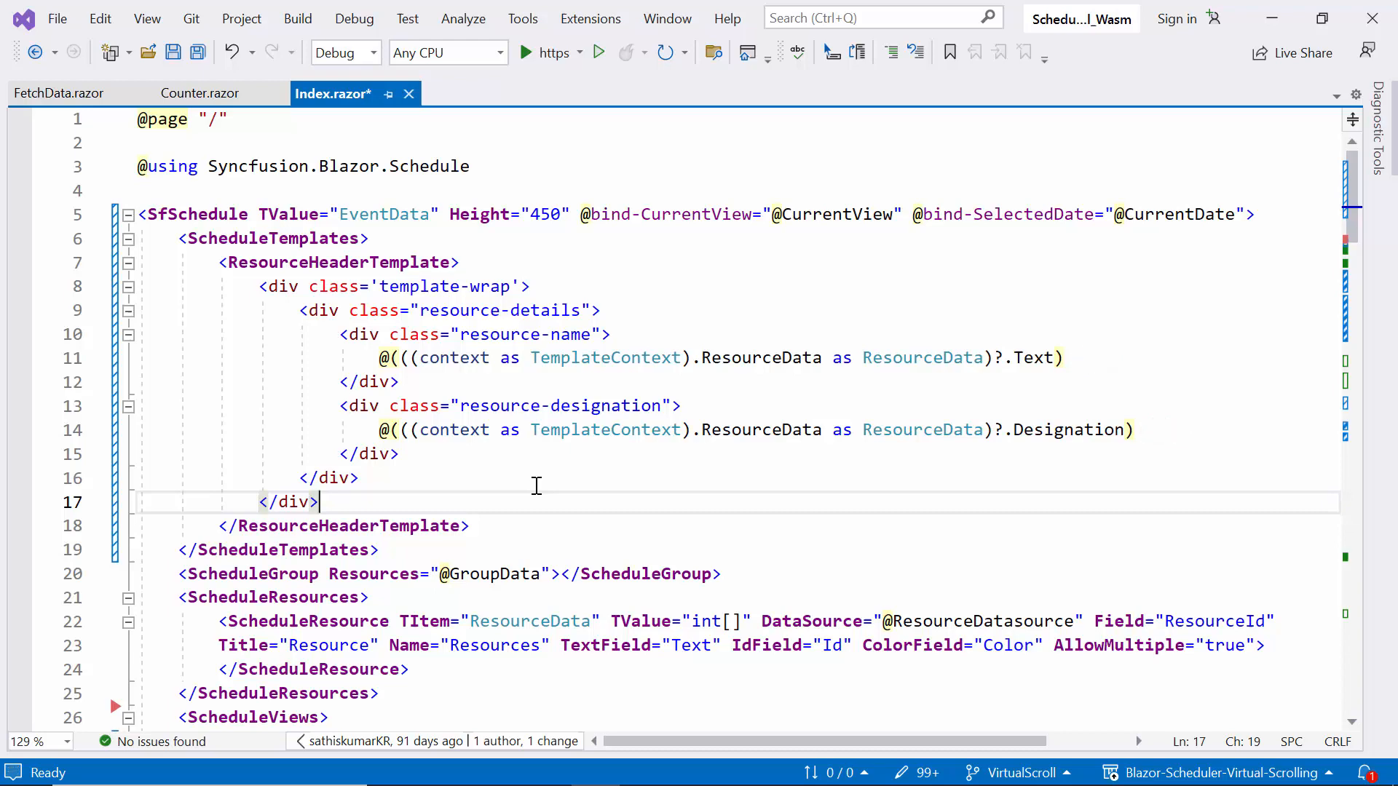
pyautogui.scroll(-3)
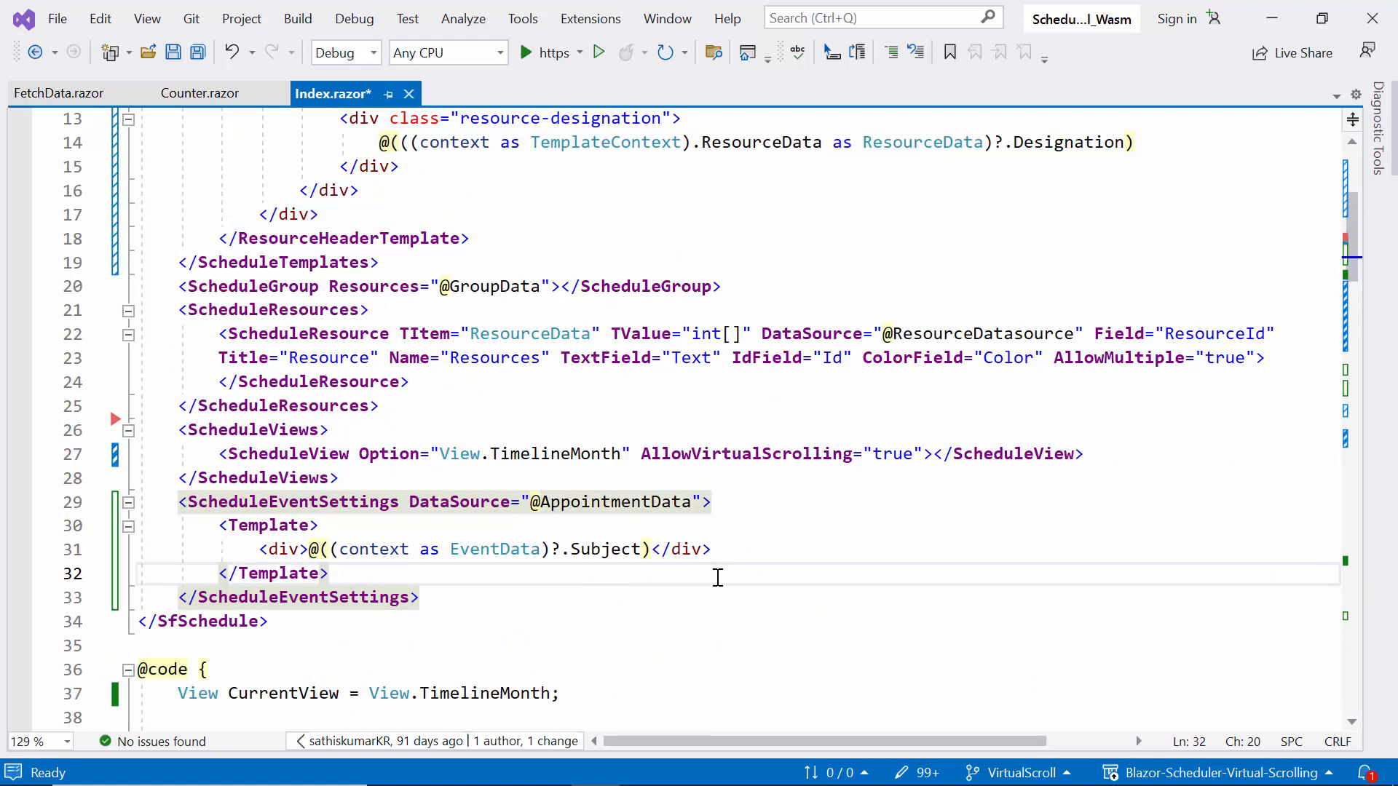
pyautogui.click(267, 621)
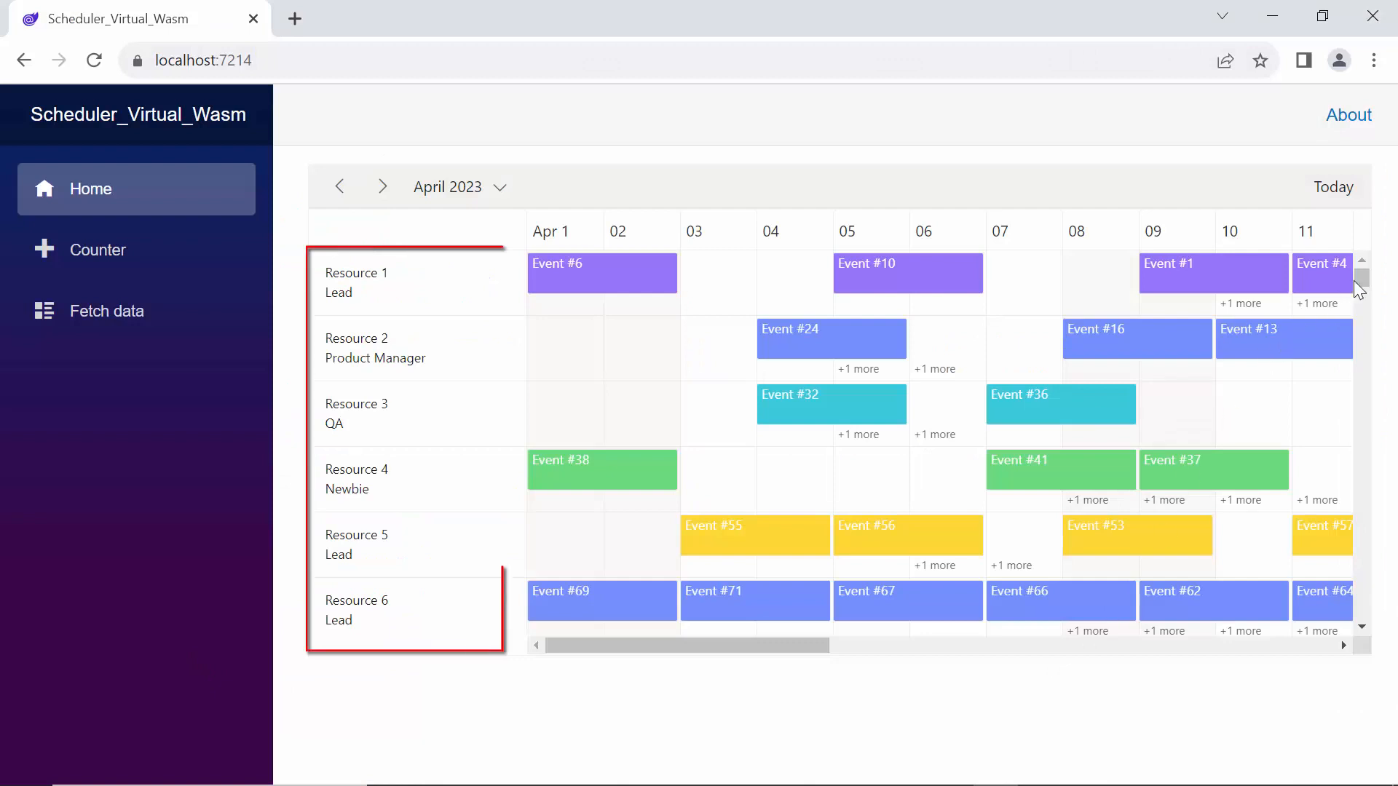
pyautogui.scroll(-3)
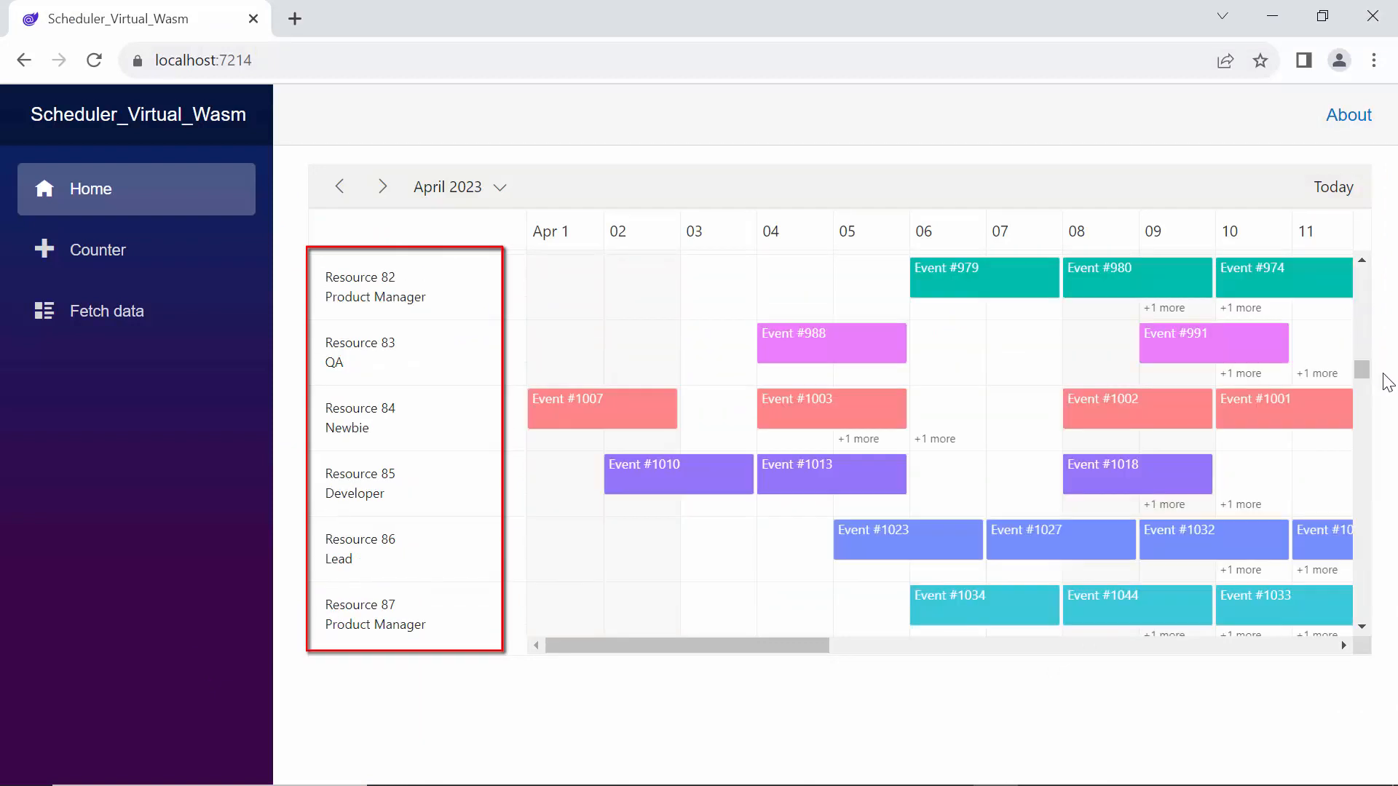